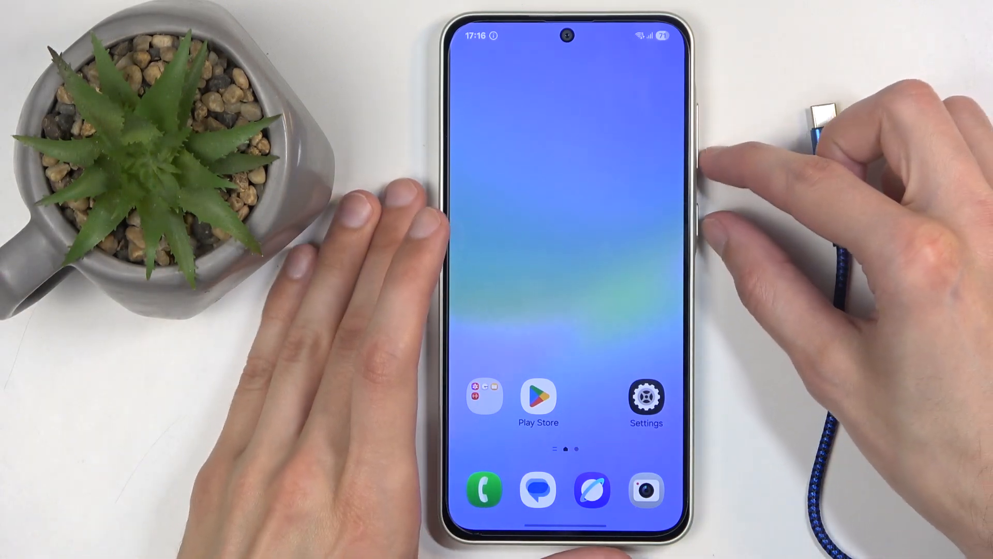
# Step: Bring up the power menu with the side key and choose Power off
pyautogui.press('power')
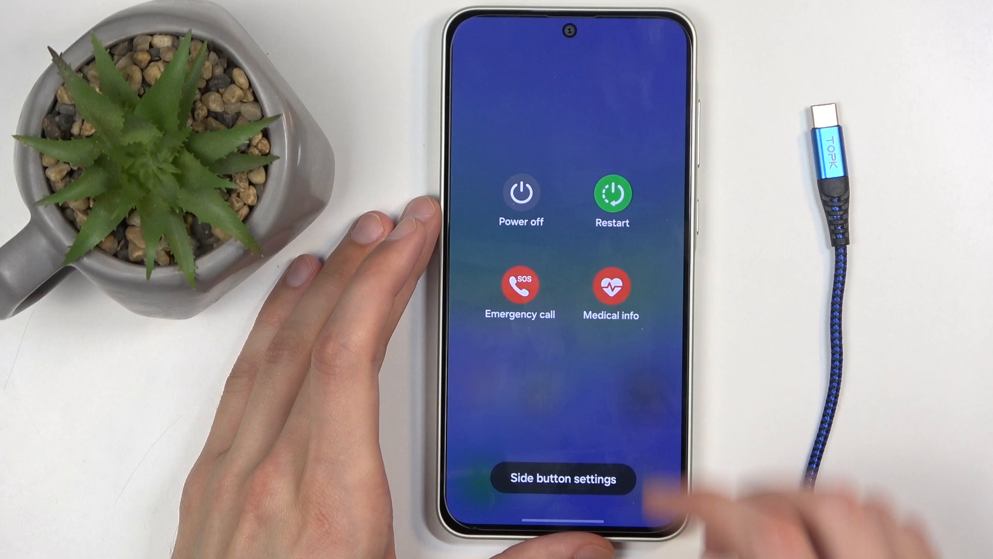
pyautogui.click(611, 194)
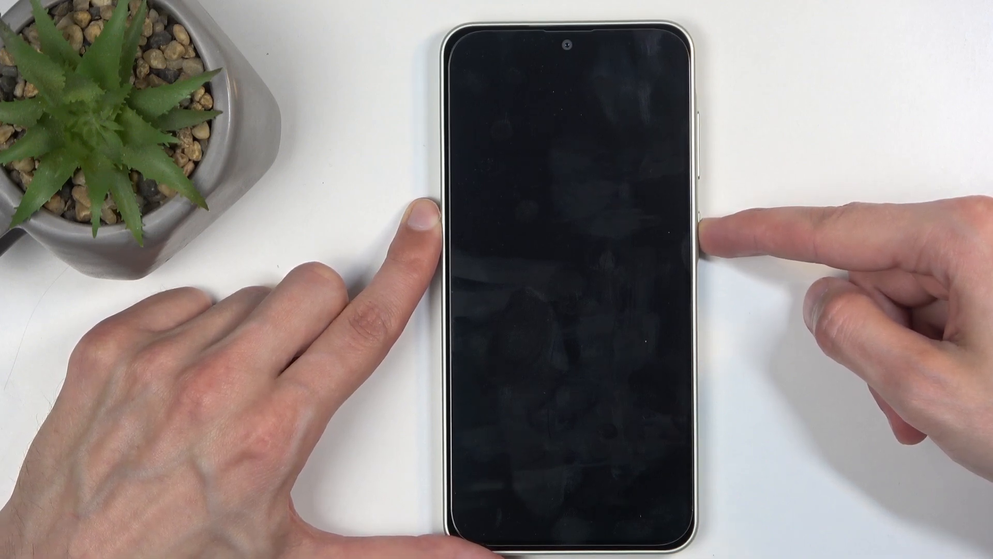
# Step: Let the phone boot to its lock screen, then turn the display off again
pyautogui.click(701, 209)
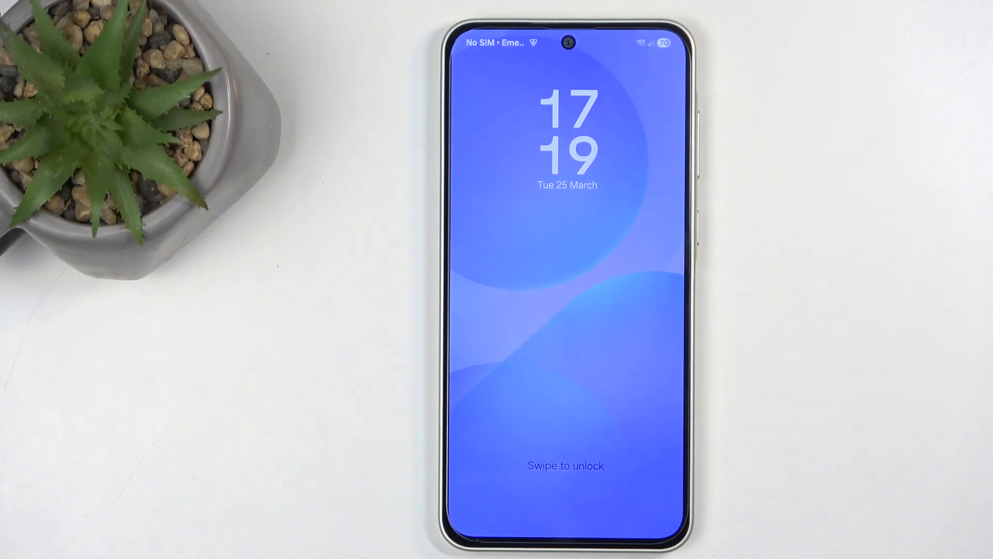
pyautogui.click(659, 412)
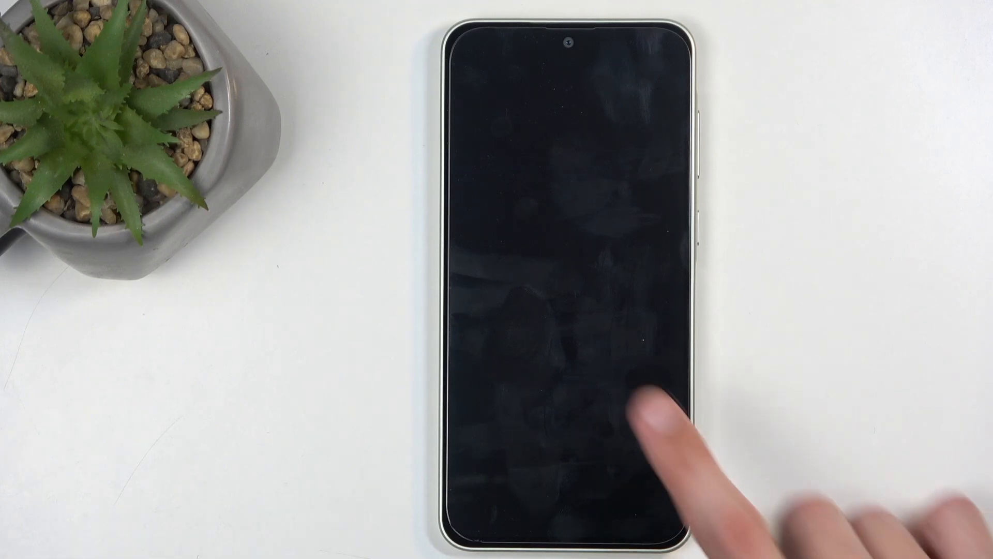